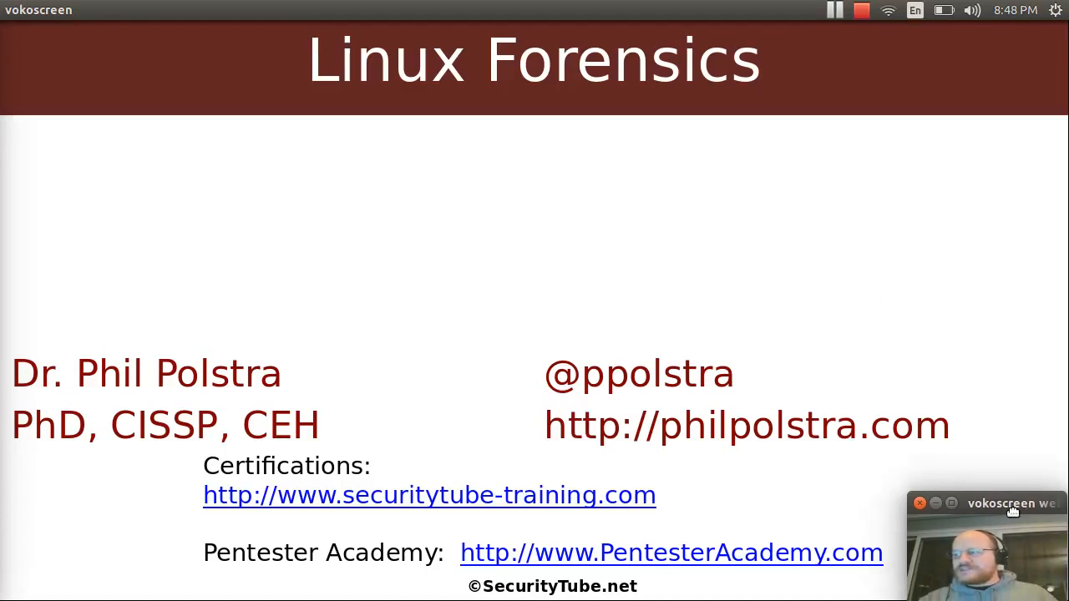
mouse_move(1032, 520)
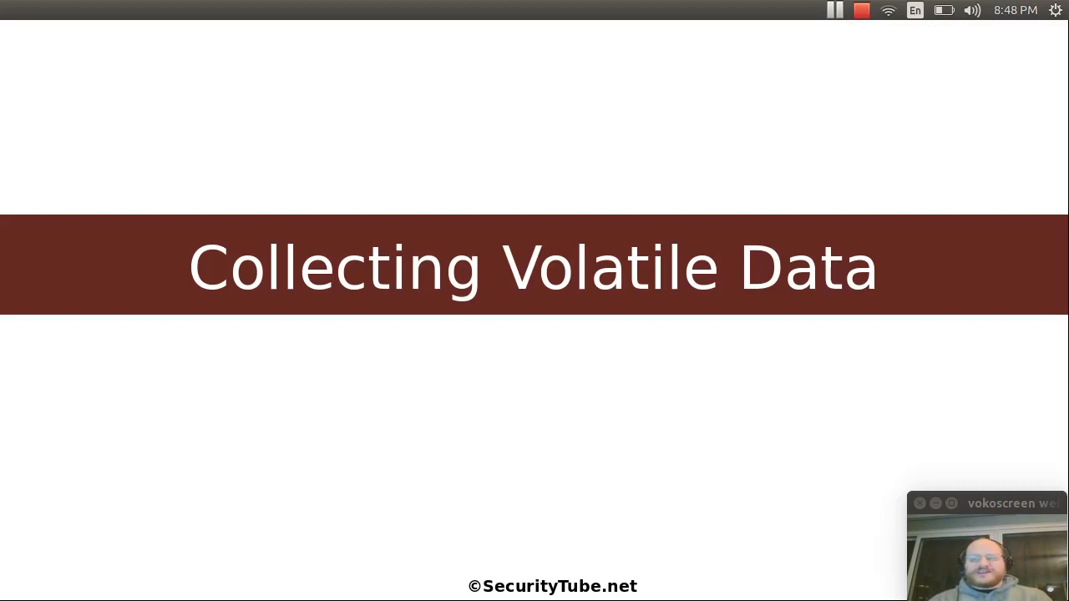
Advance to the High Level Process flowchart, from call placed to lessons learned.
key("Right")
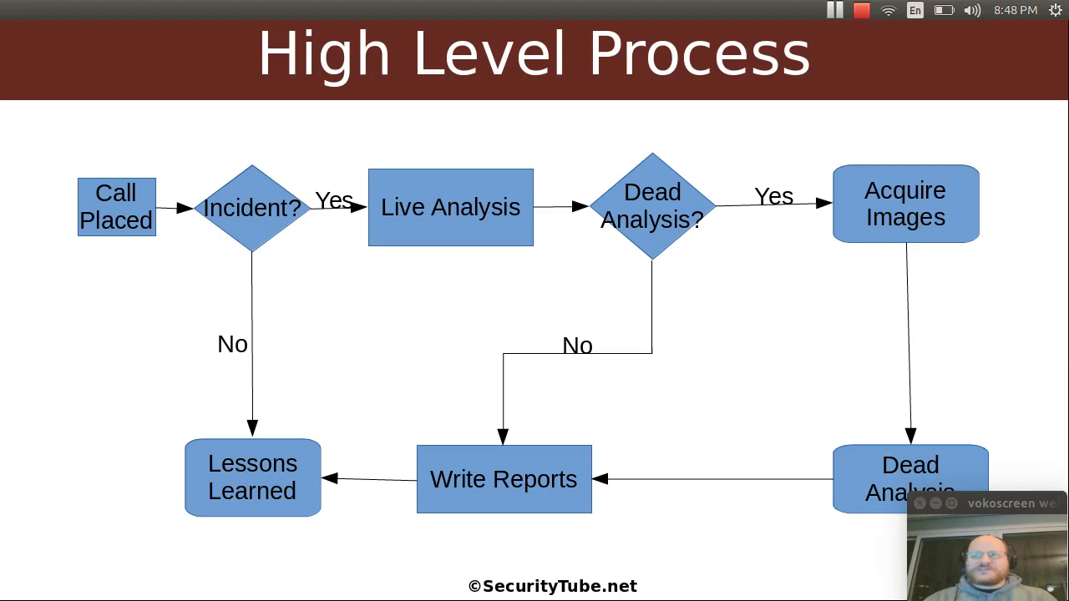
mouse_move(119, 256)
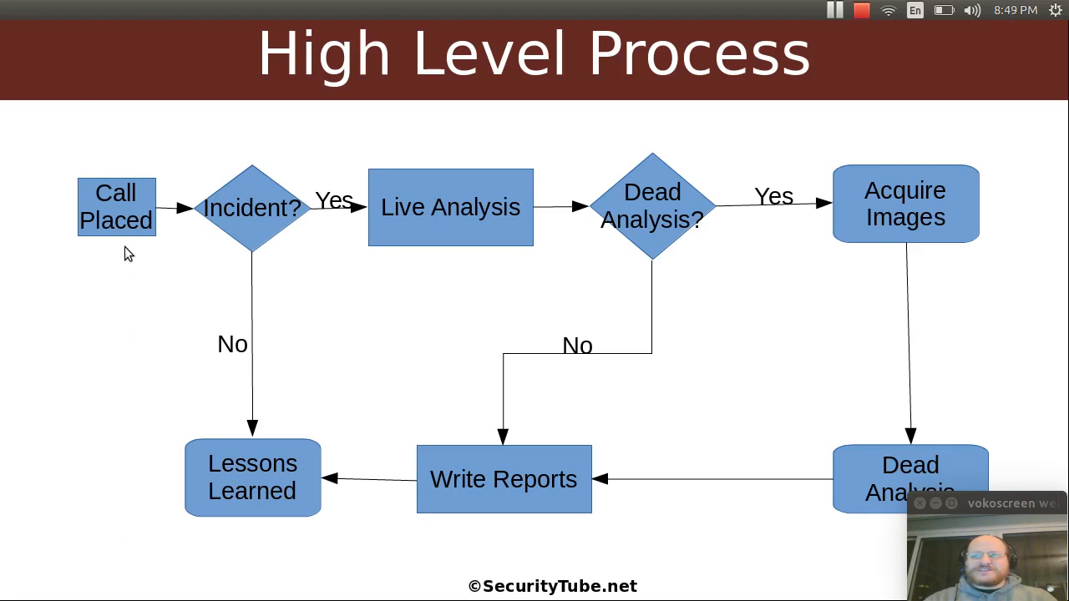
mouse_move(155, 245)
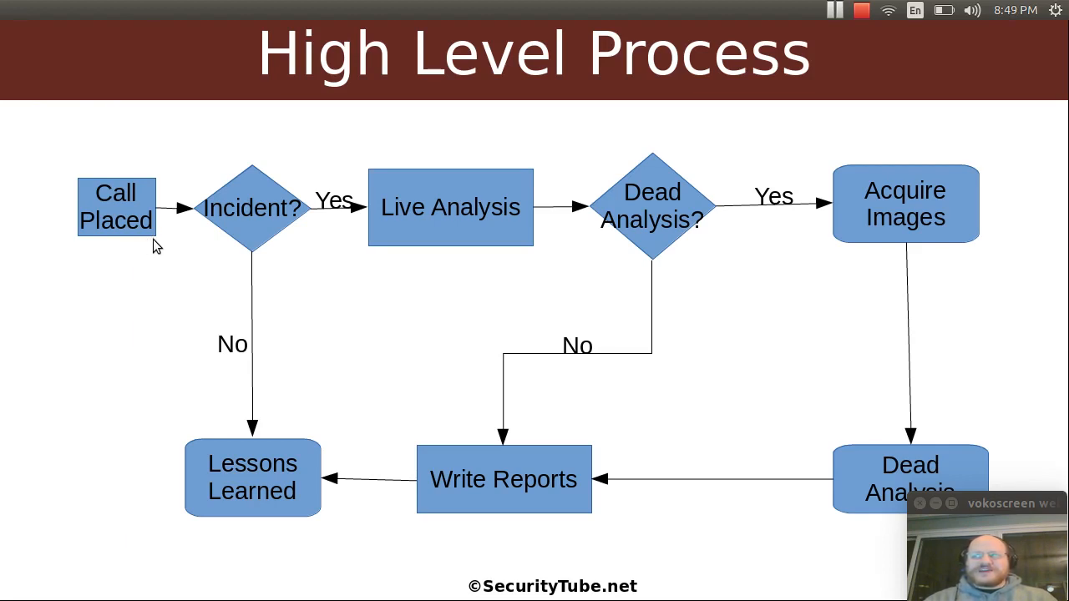
mouse_move(287, 182)
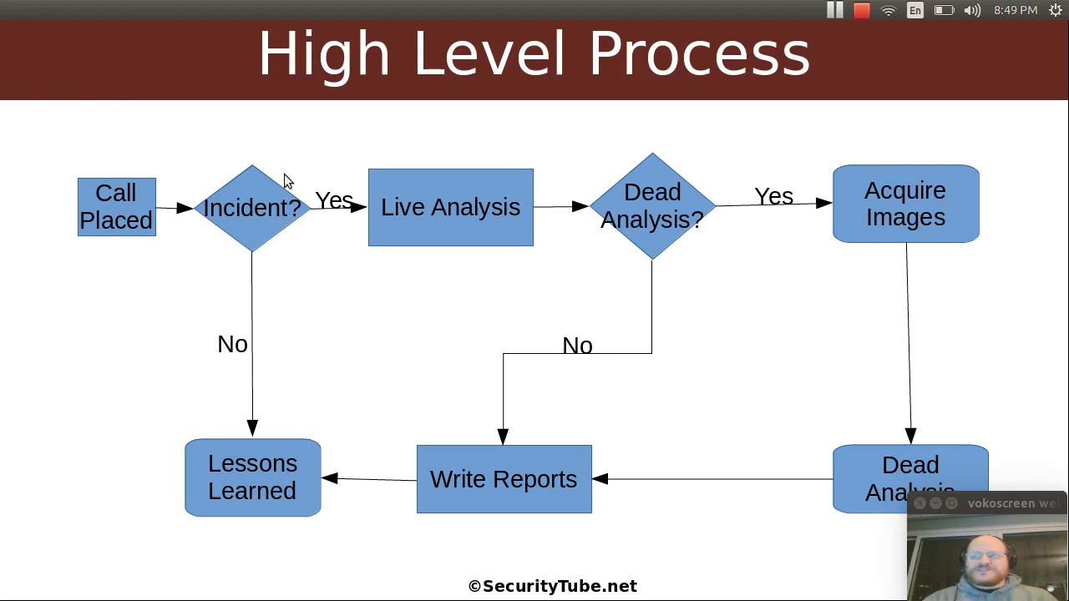
mouse_move(263, 167)
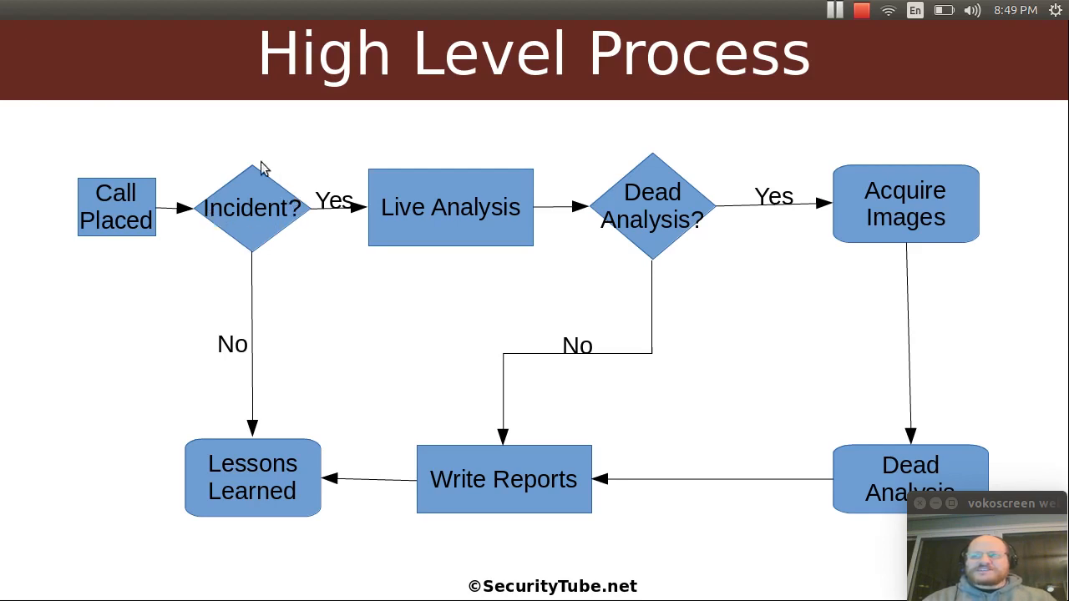
mouse_move(226, 246)
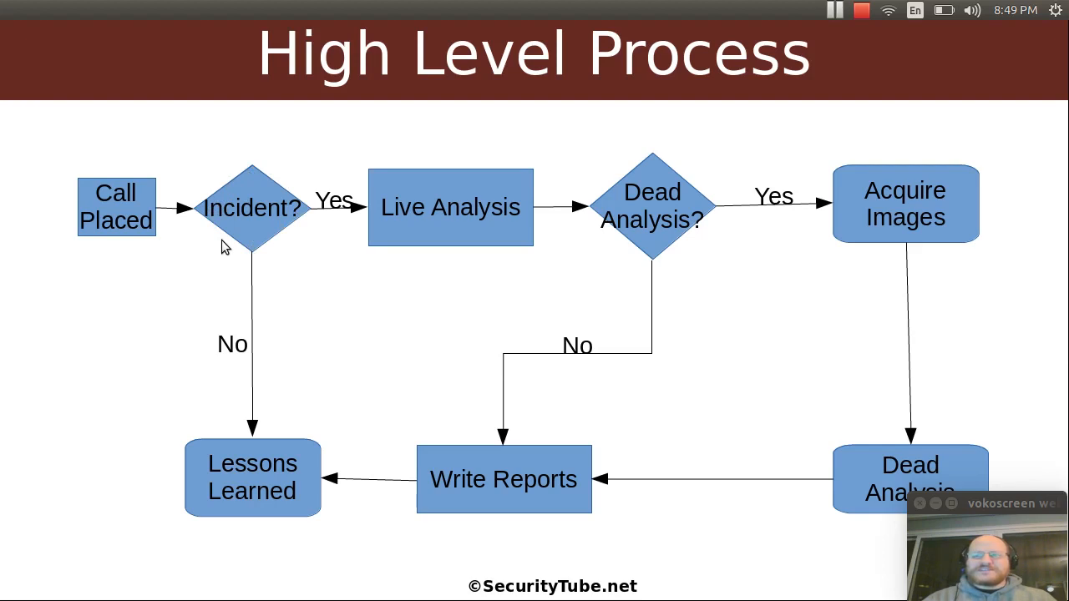
mouse_move(216, 192)
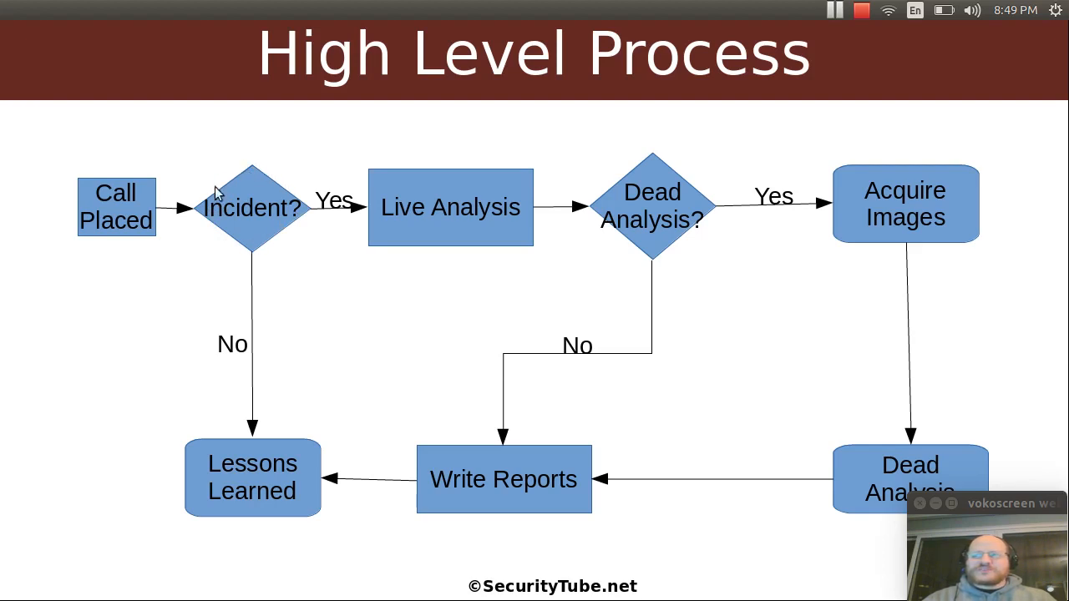
mouse_move(235, 232)
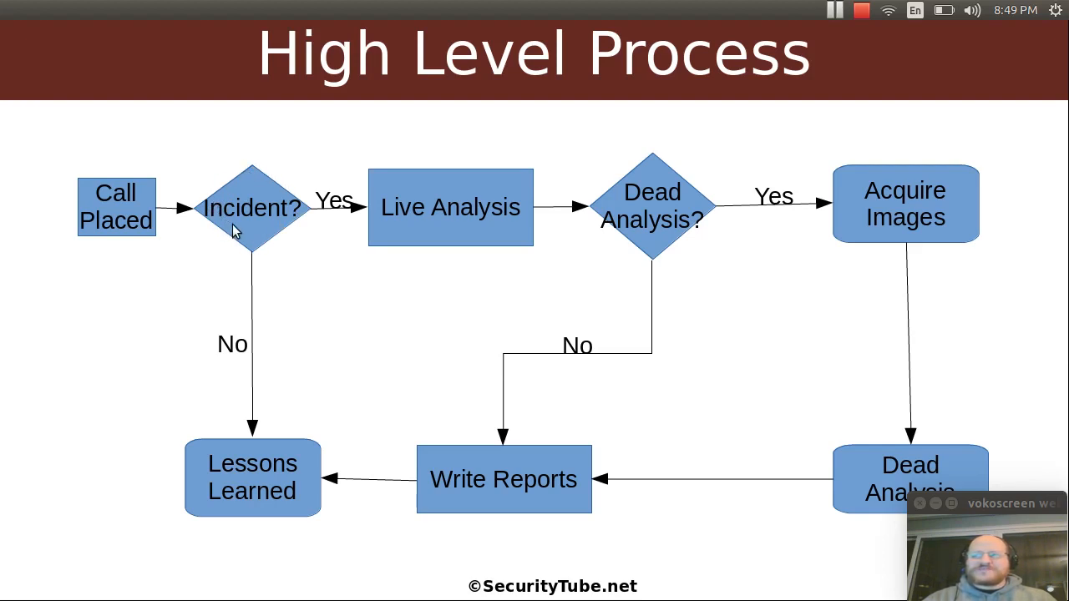
mouse_move(242, 209)
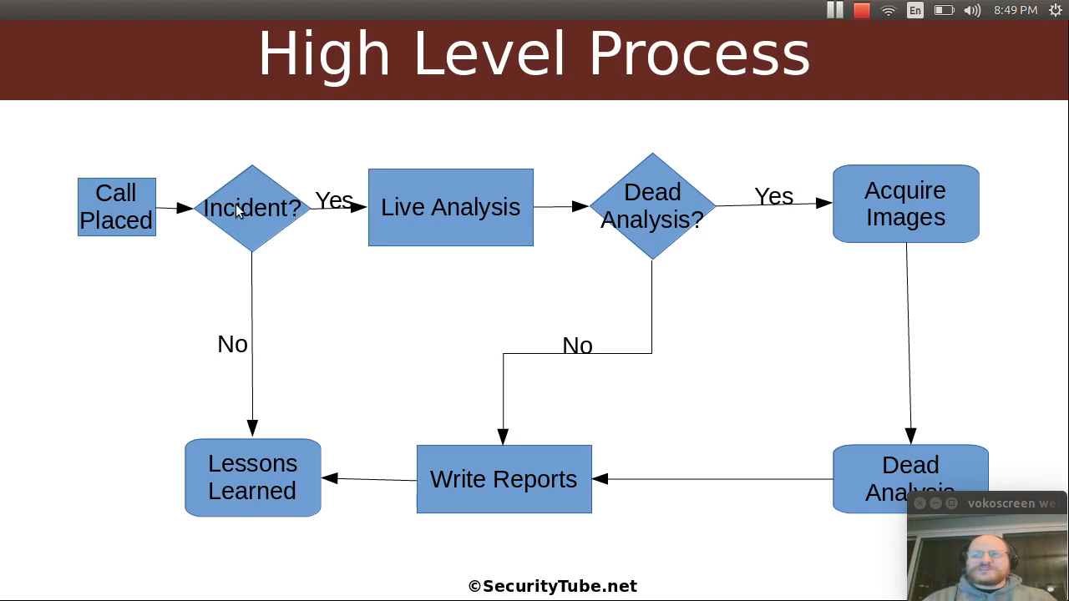
mouse_move(276, 239)
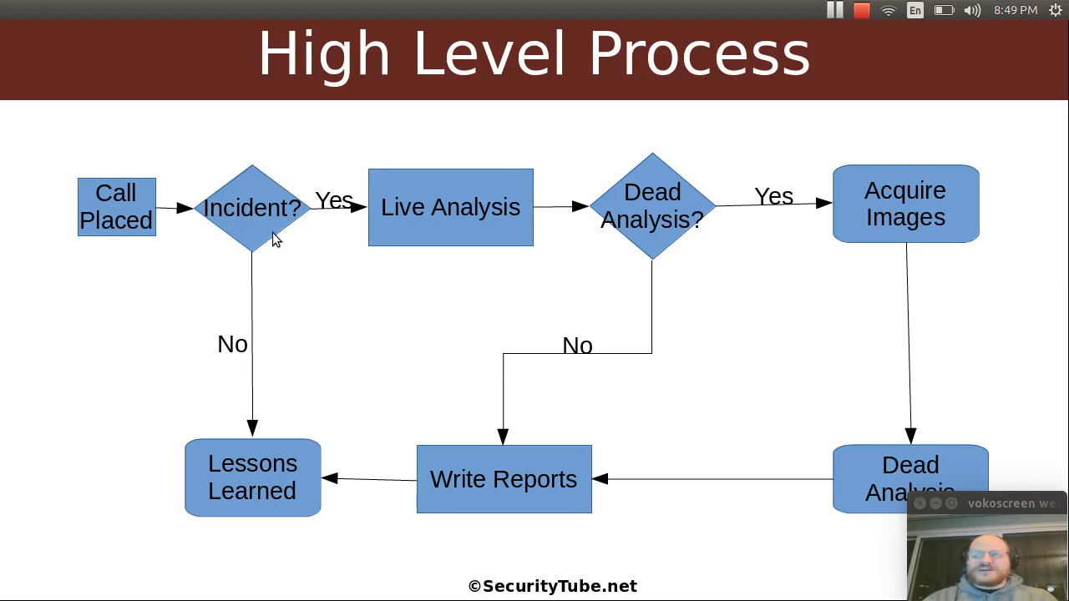
mouse_move(286, 242)
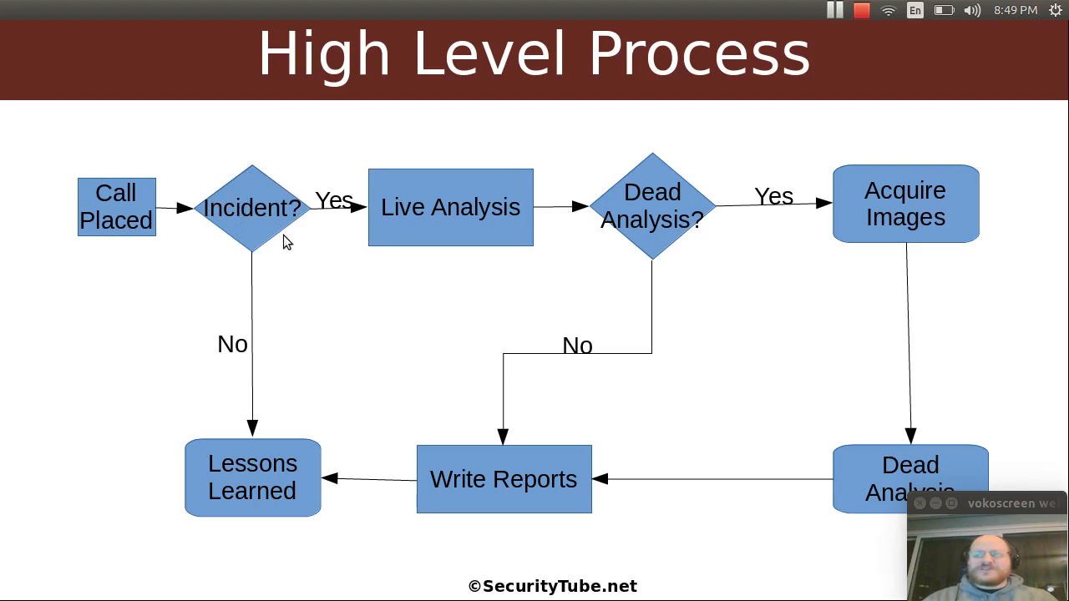
mouse_move(350, 225)
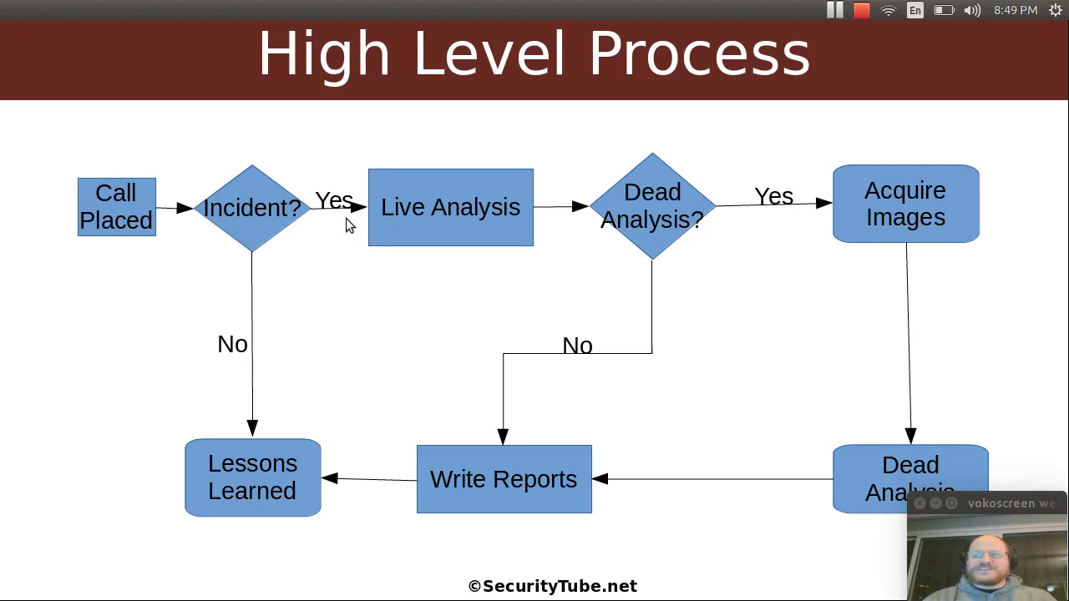
mouse_move(336, 220)
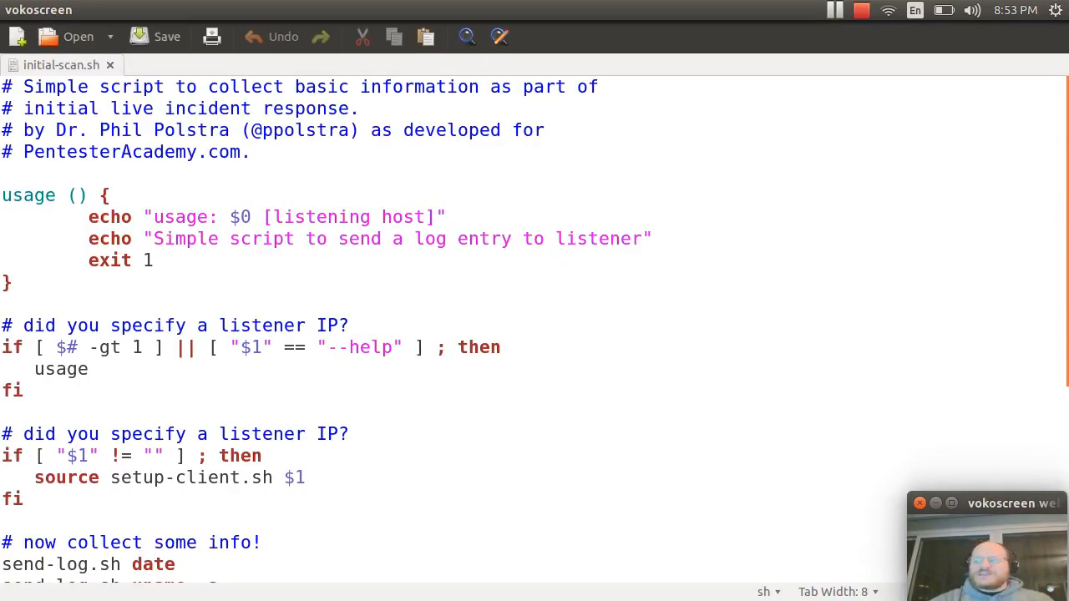
mouse_move(301, 58)
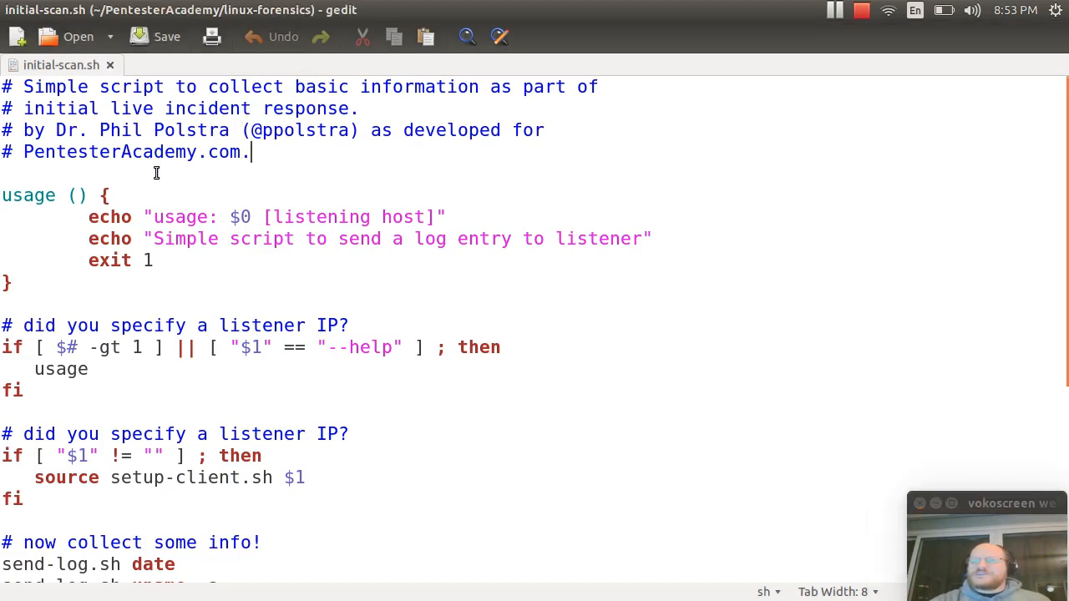
mouse_move(200, 170)
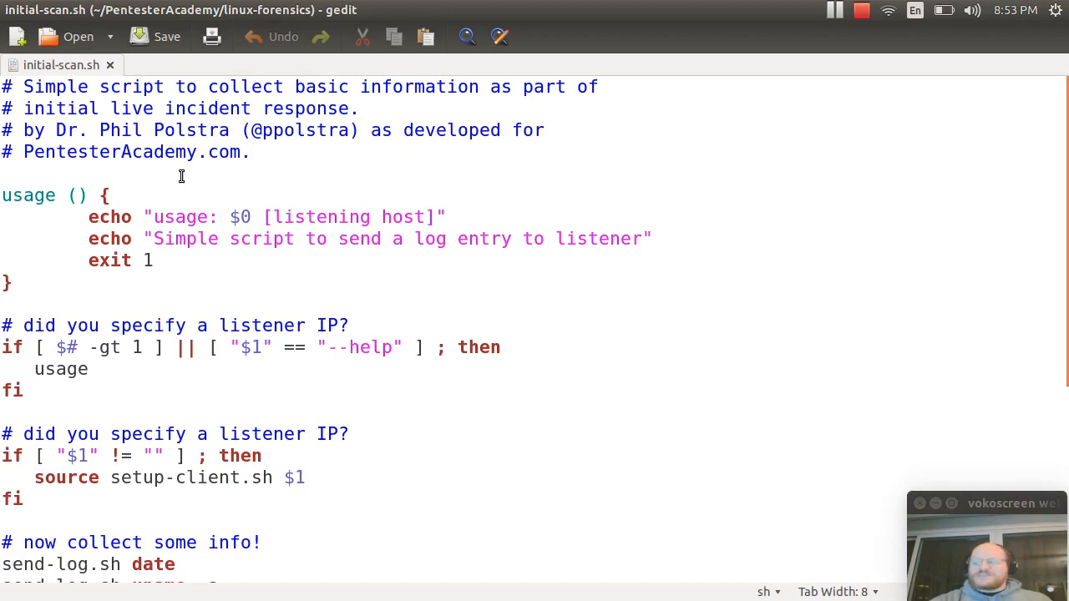
Focus the initial-scan.sh script near its header comments and usage function.
left_click(248, 152)
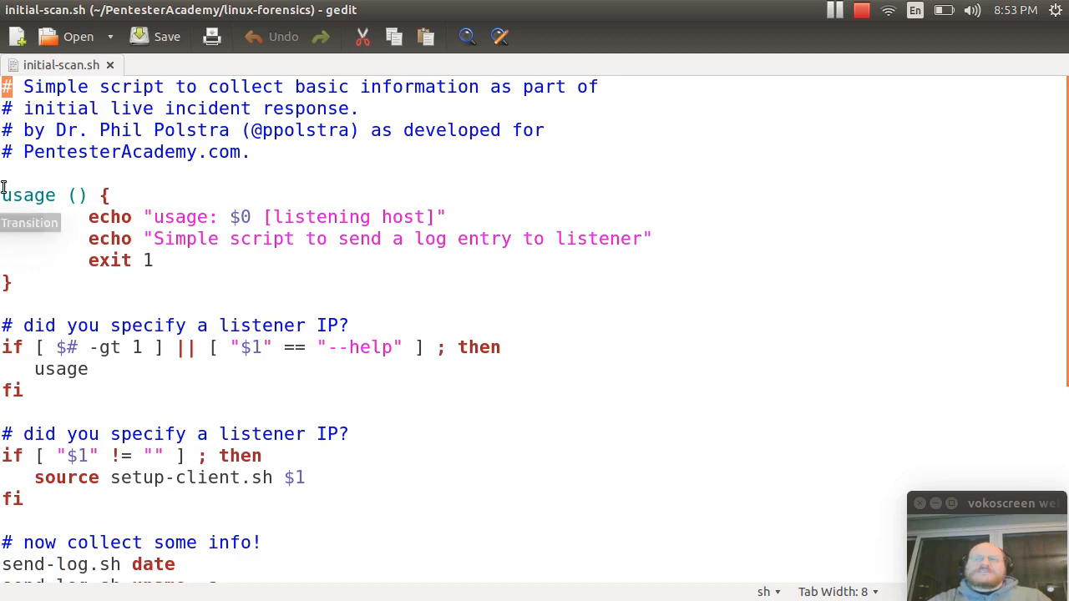
mouse_move(50, 183)
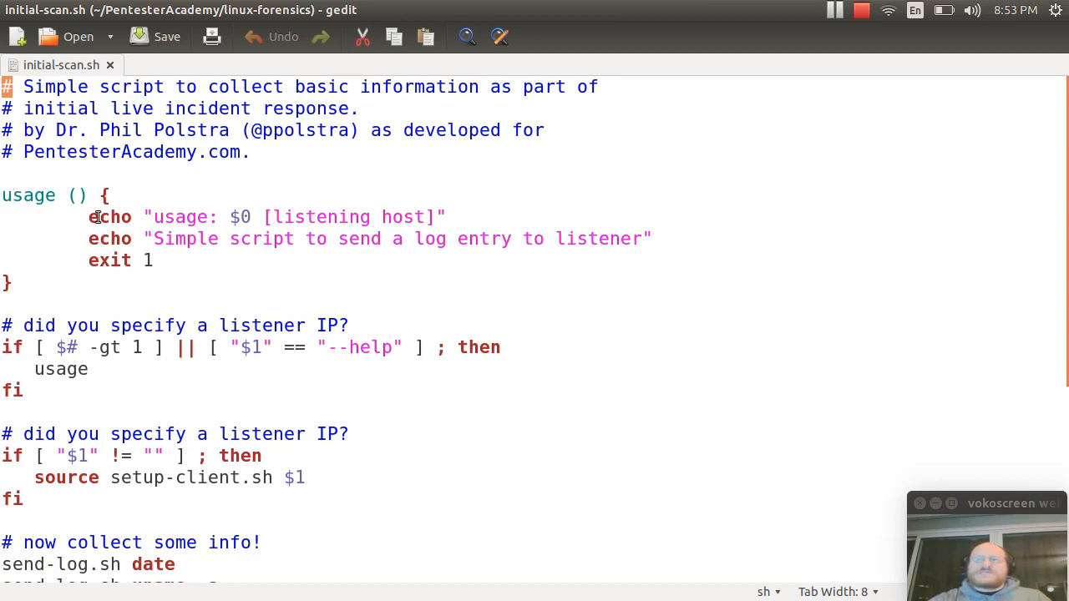
mouse_move(248, 195)
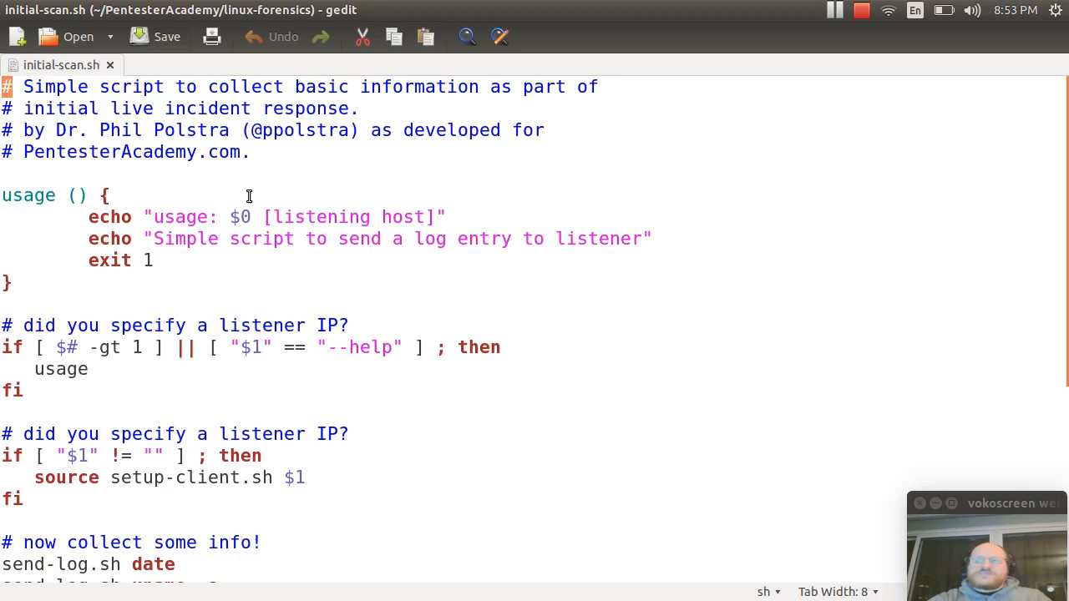
mouse_move(269, 224)
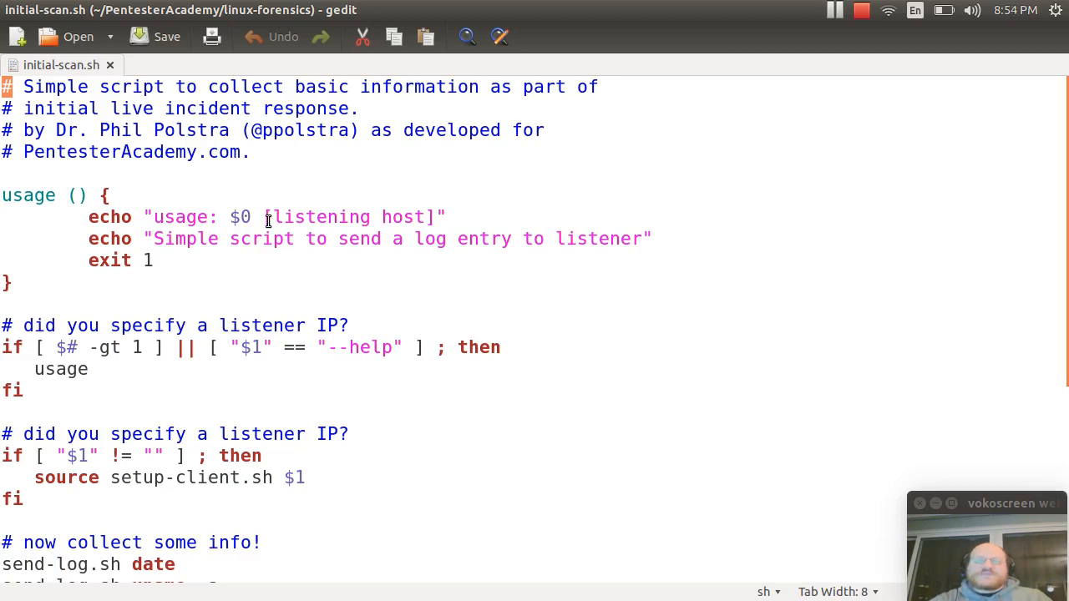
mouse_move(259, 245)
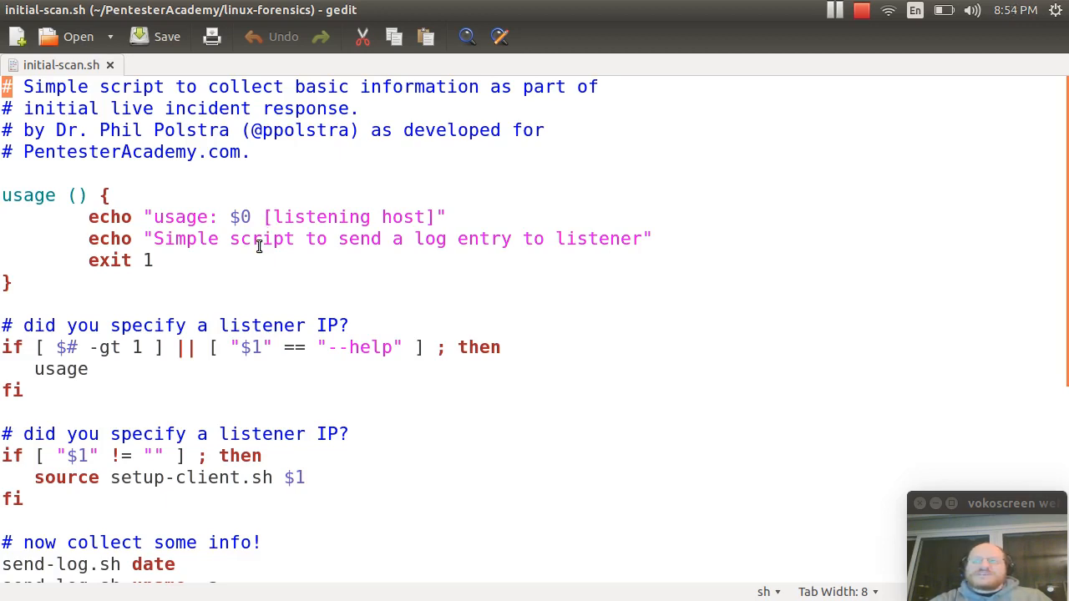
Highlight the source setup-client.sh line, then scroll to the send-log.sh commands through cat /etc/shadow.
scroll("down", 3)
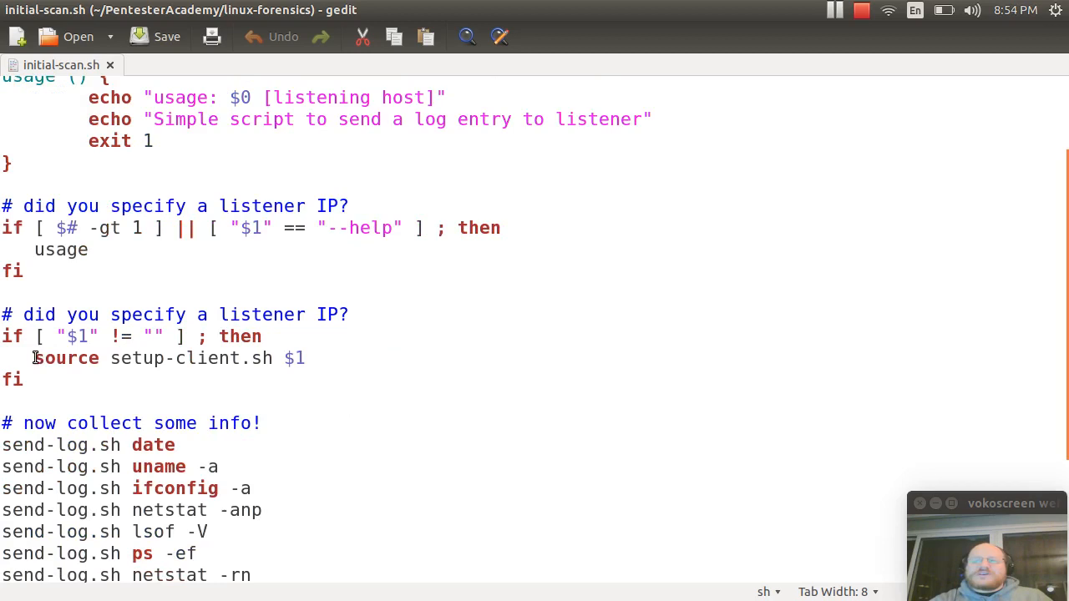
left_click_drag(34, 357, 243, 358)
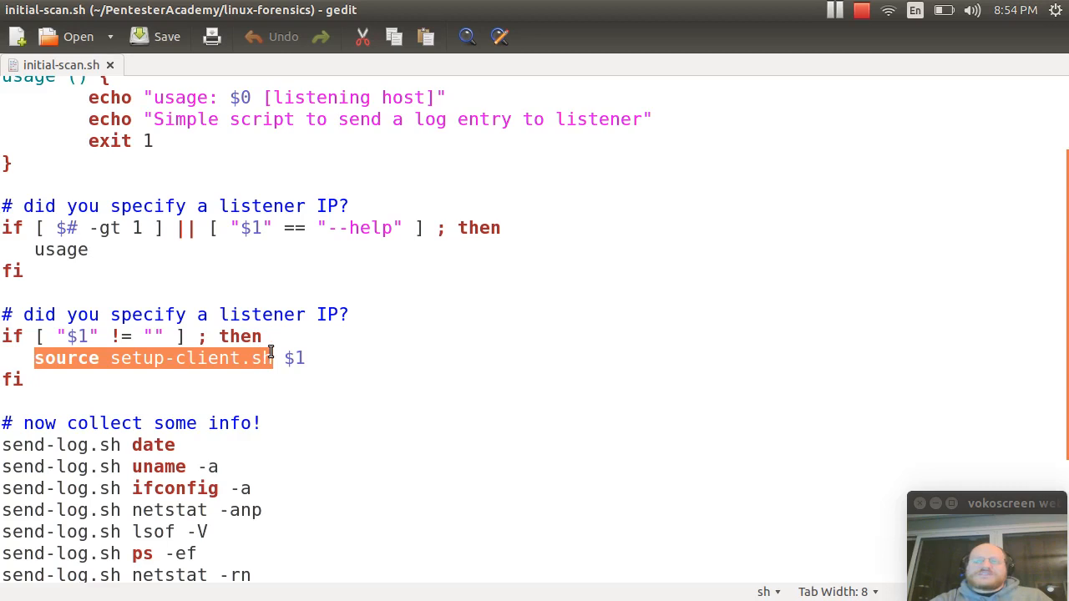
mouse_move(266, 370)
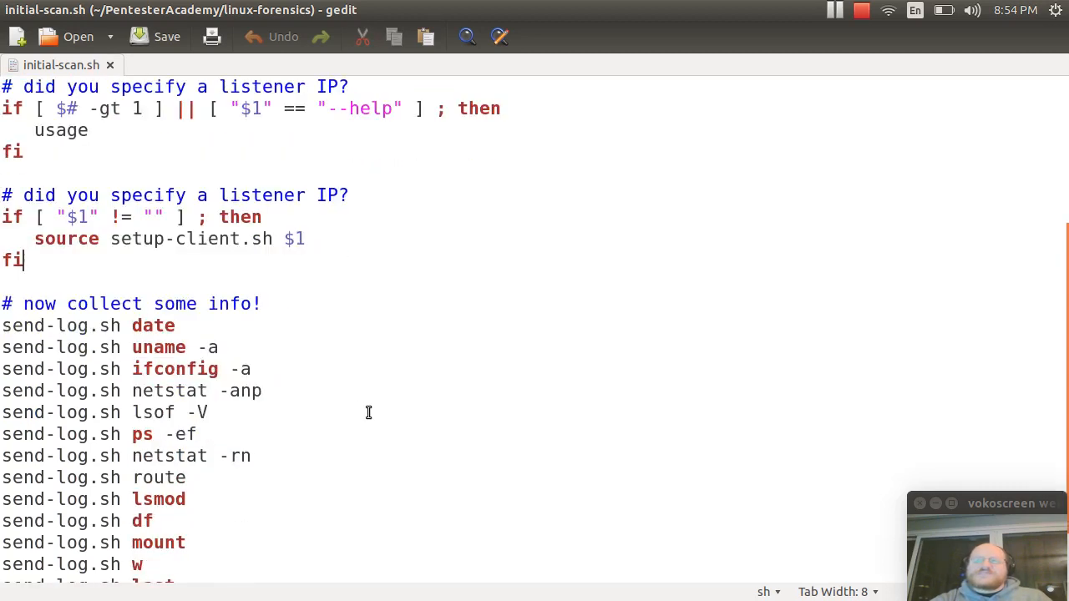
scroll("down", 3)
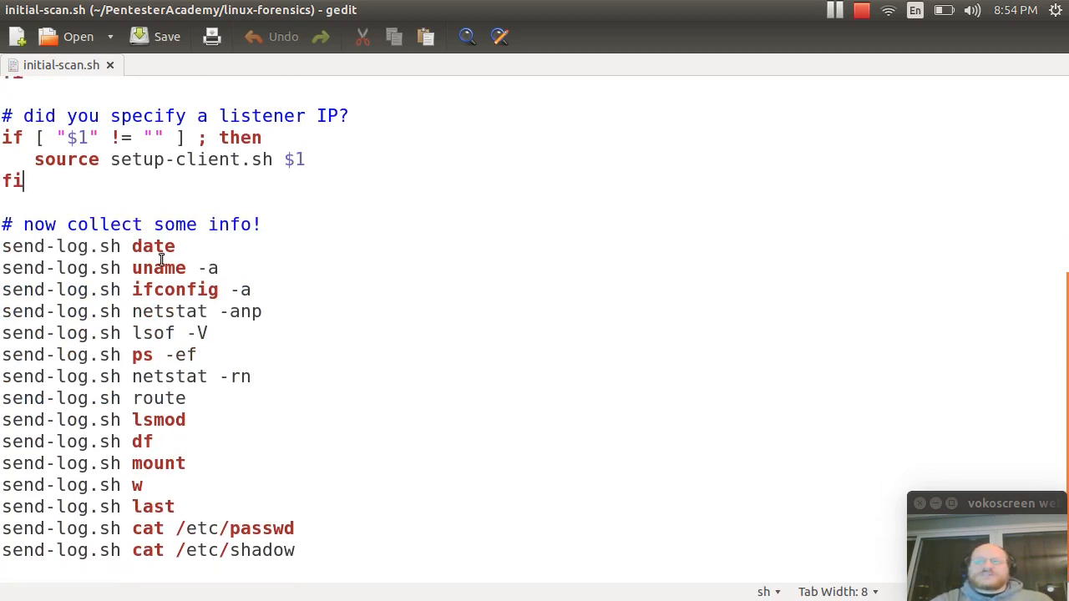
double_click(153, 246)
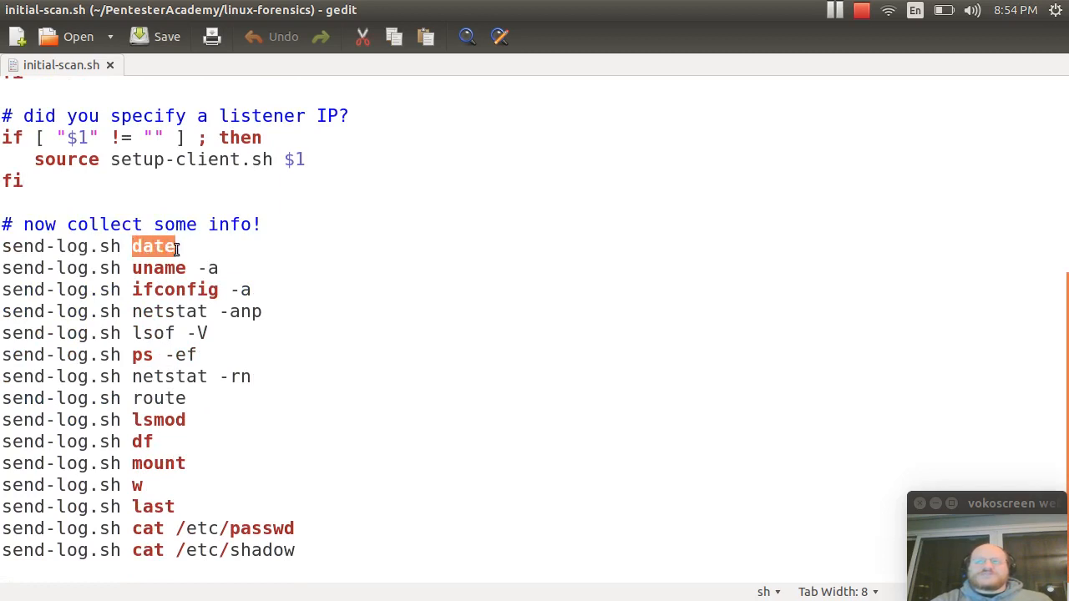
mouse_move(182, 355)
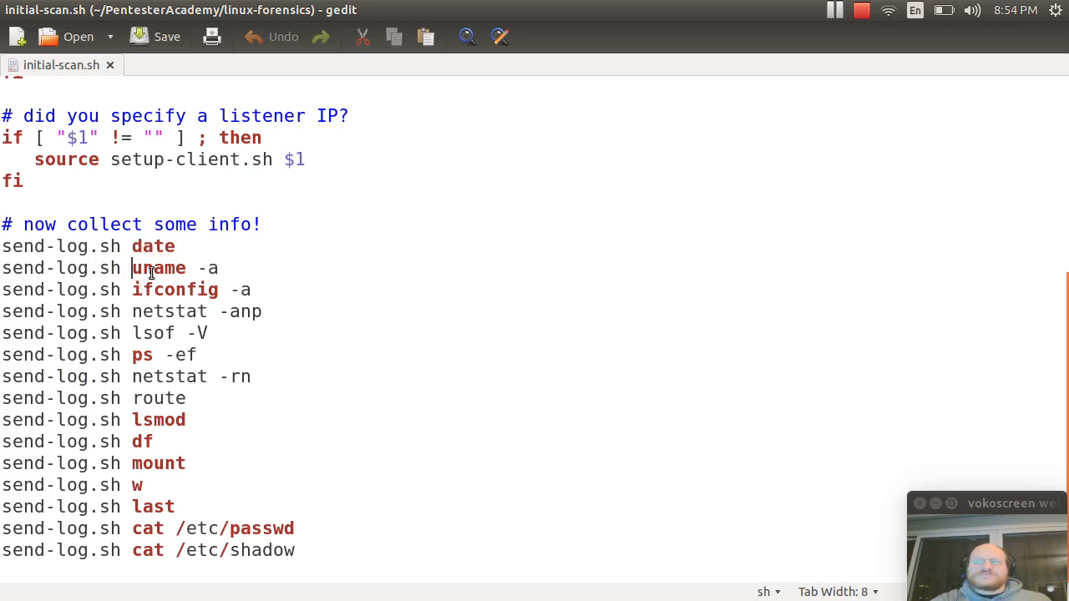
left_click_drag(132, 268, 219, 268)
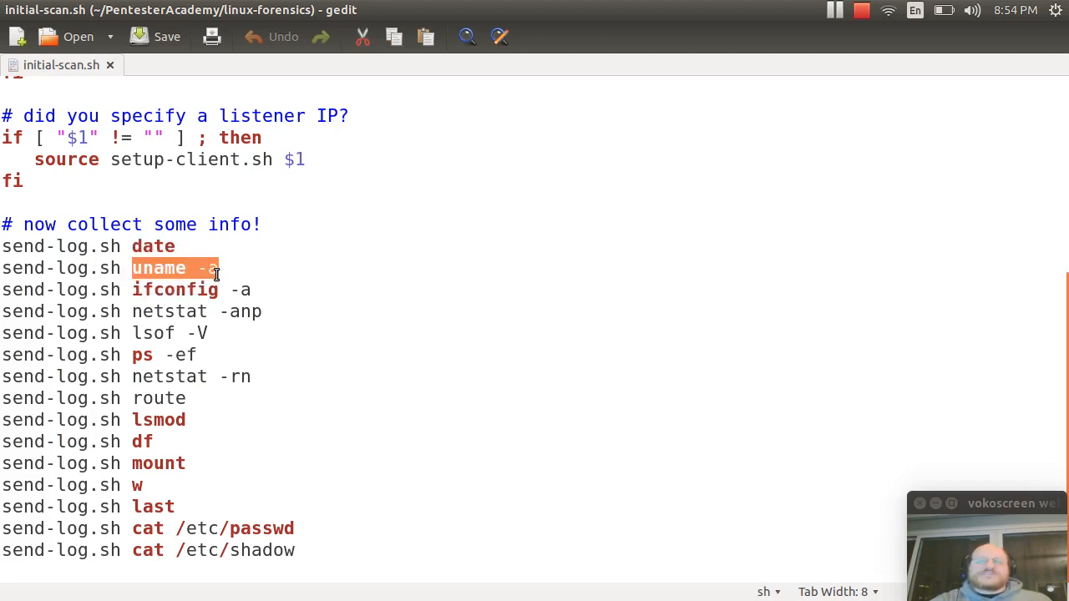
mouse_move(106, 288)
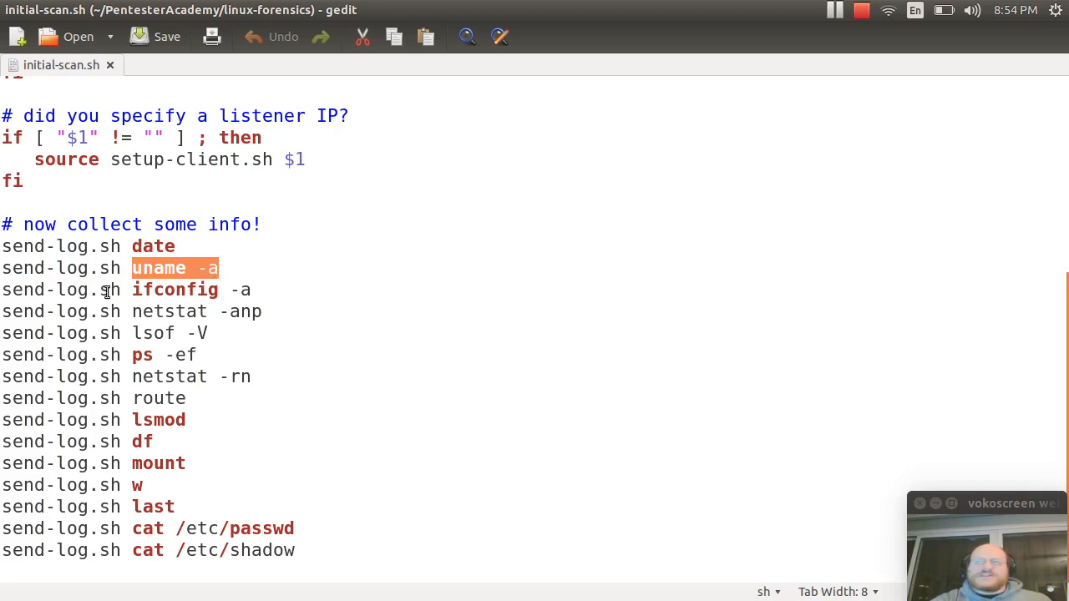
double_click(174, 289)
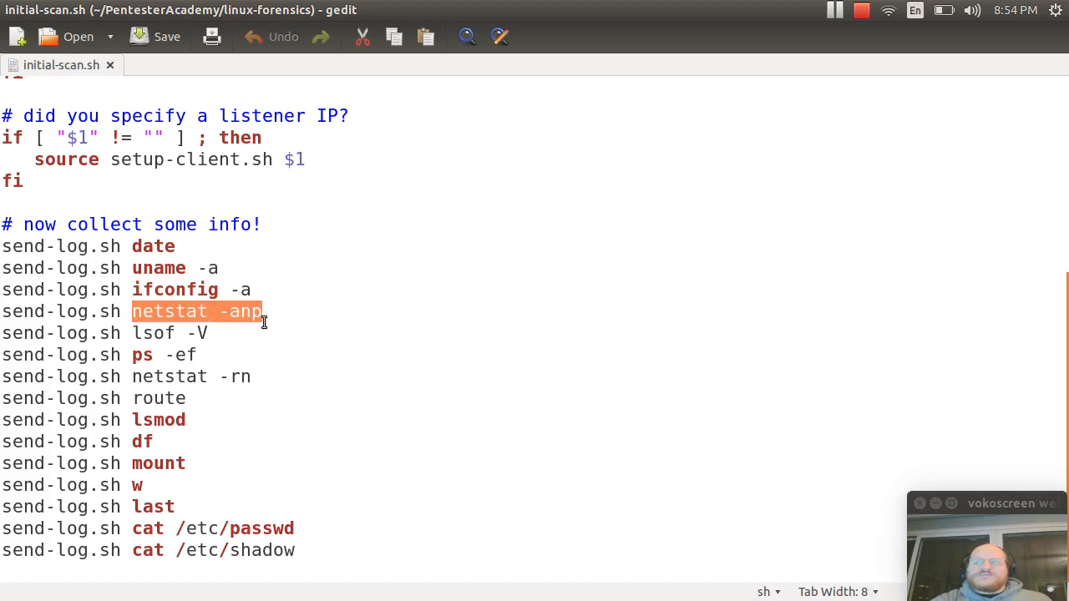
mouse_move(262, 325)
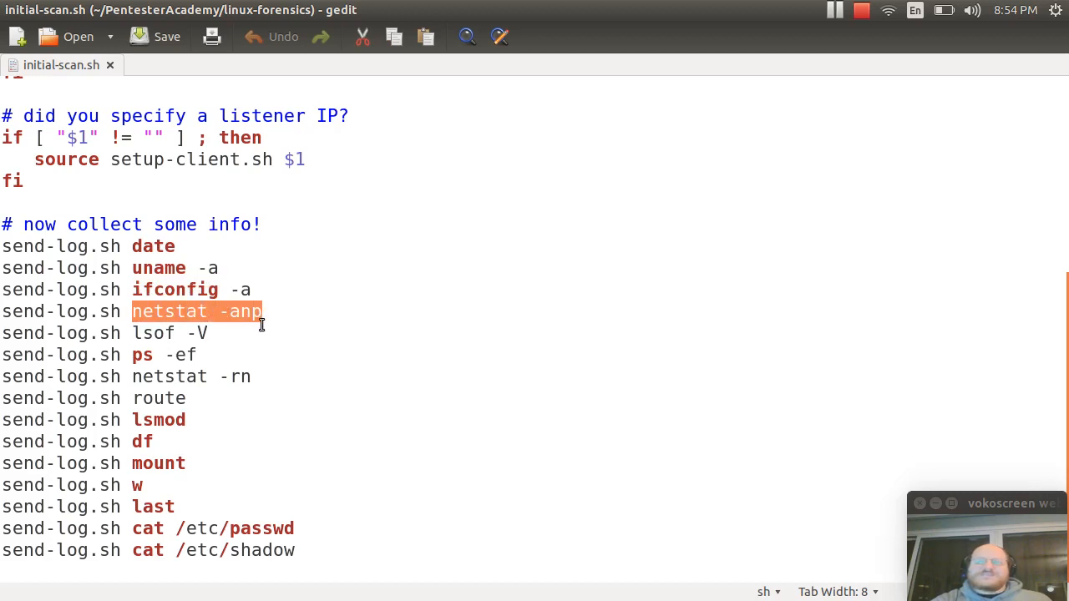
mouse_move(246, 348)
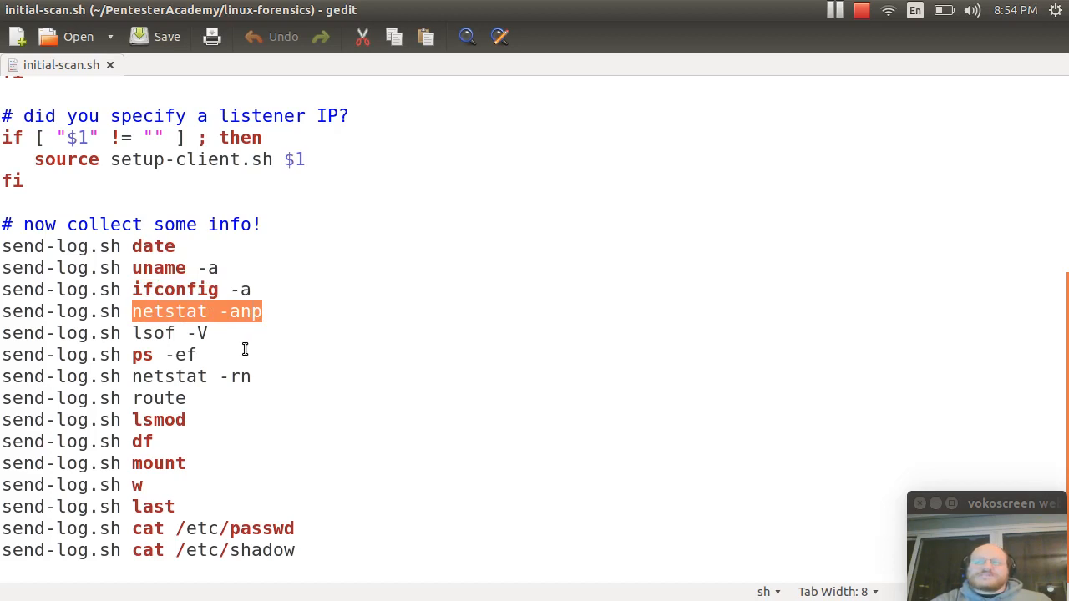
mouse_move(252, 354)
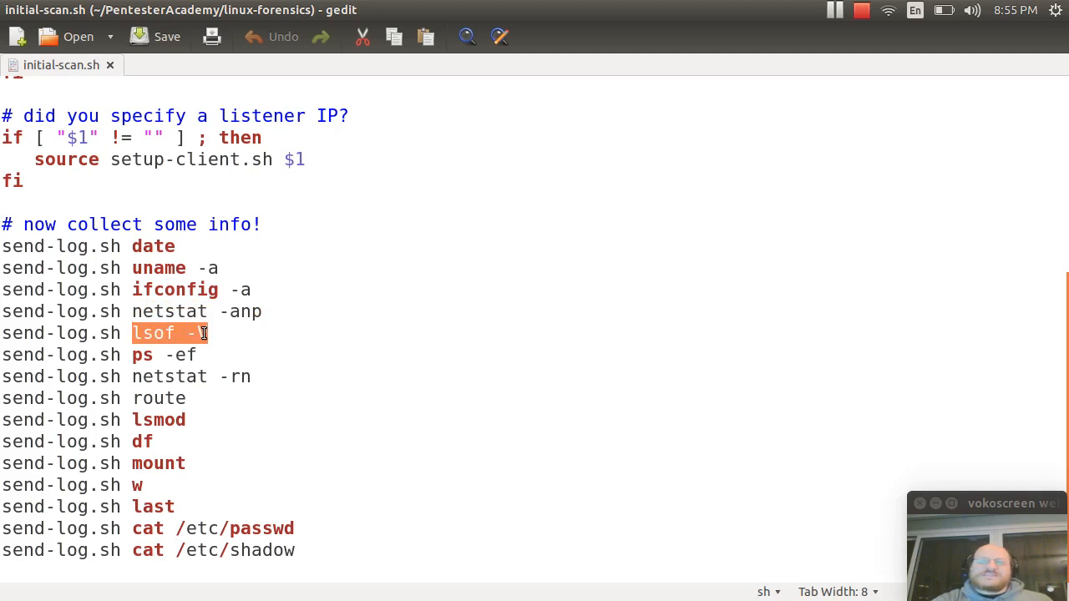
type("V")
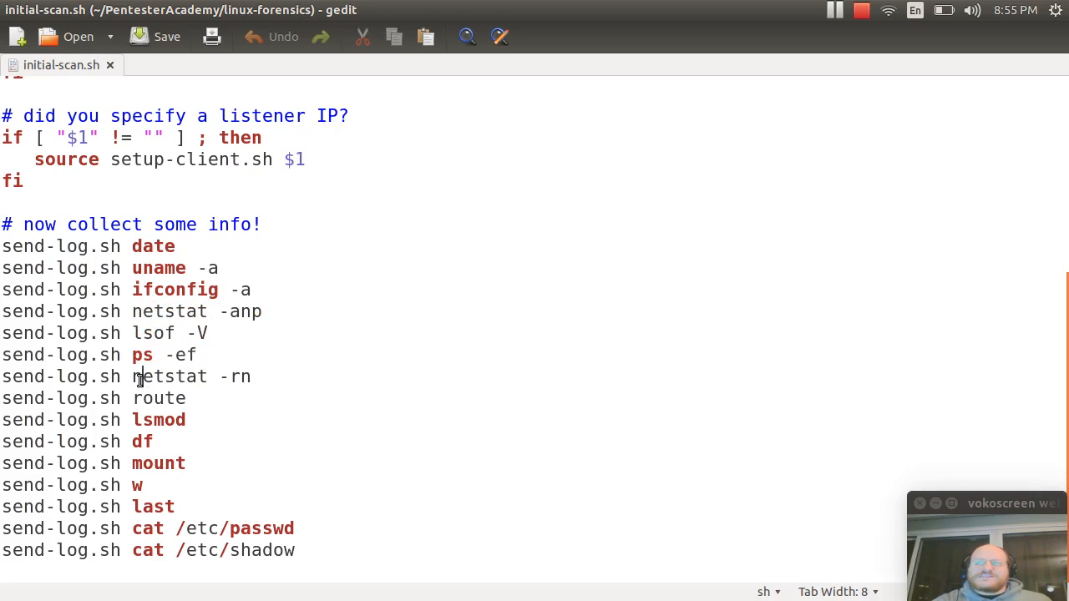
double_click(164, 376)
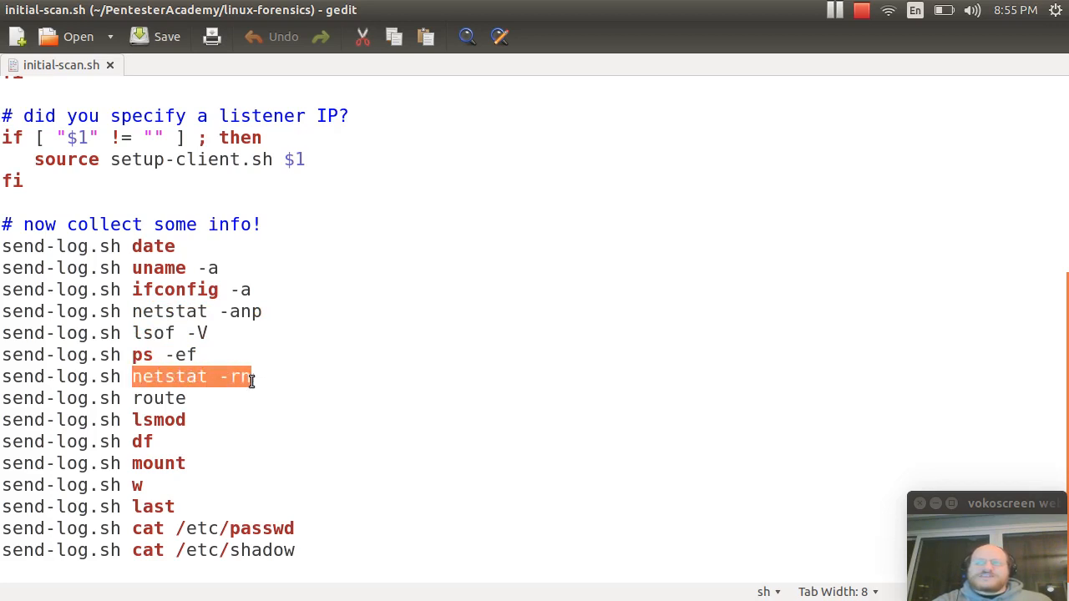
left_click(188, 398)
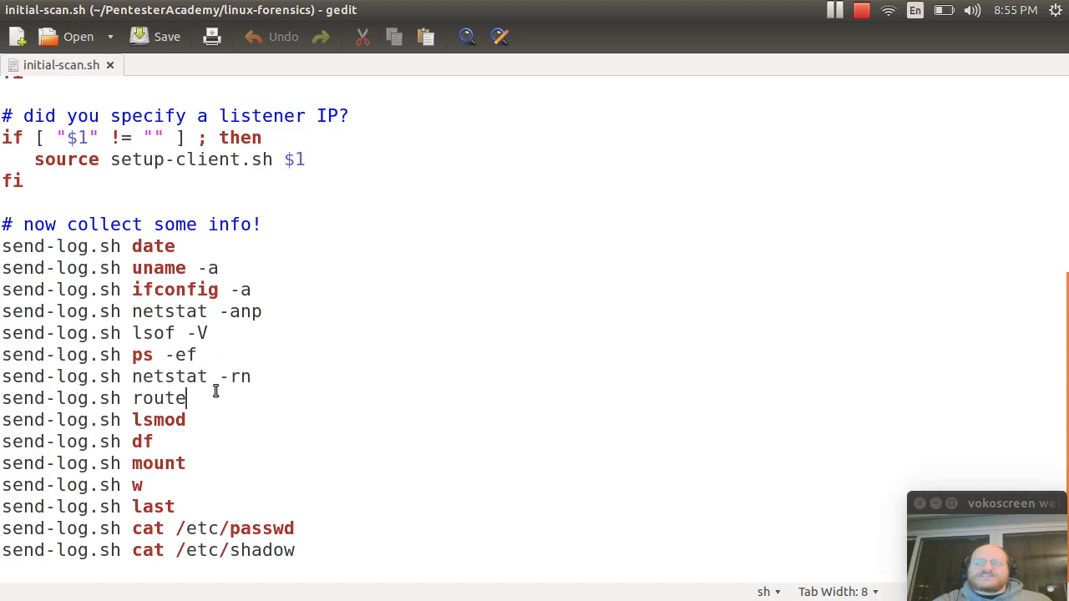
double_click(158, 399)
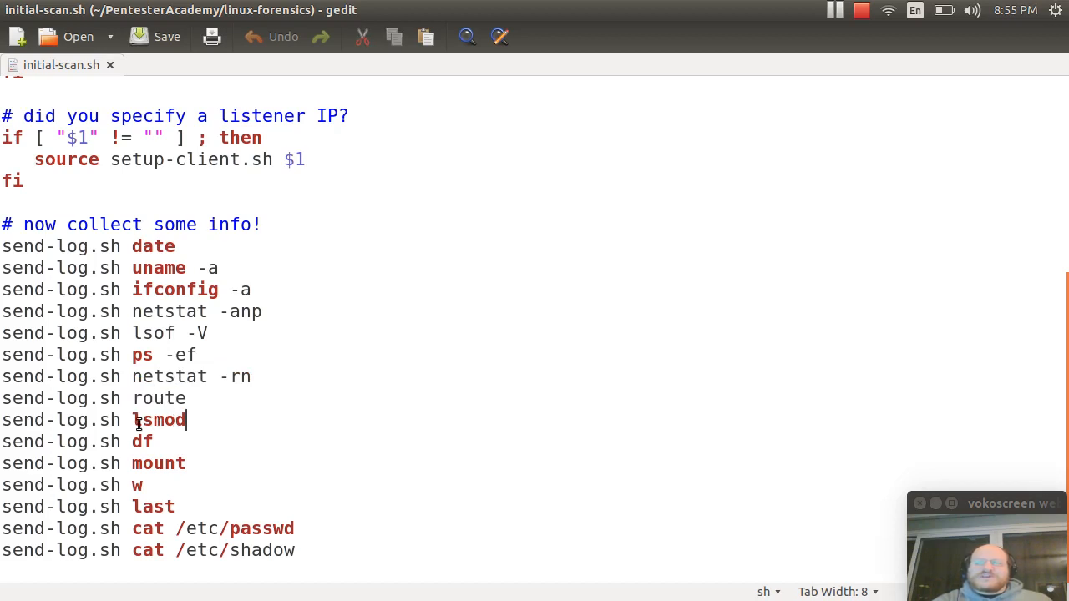
double_click(158, 419)
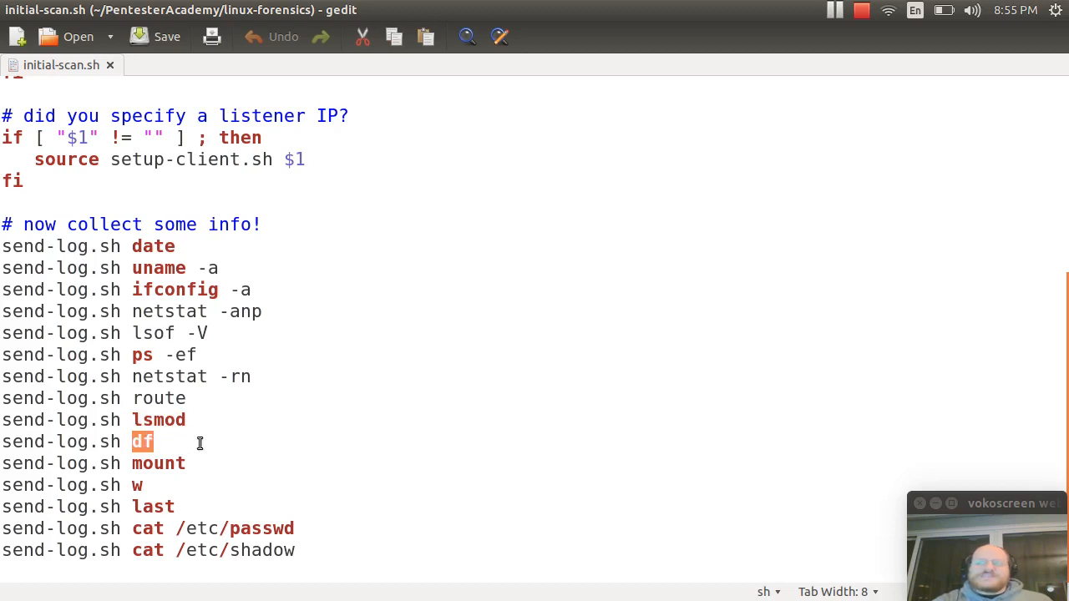
mouse_move(208, 441)
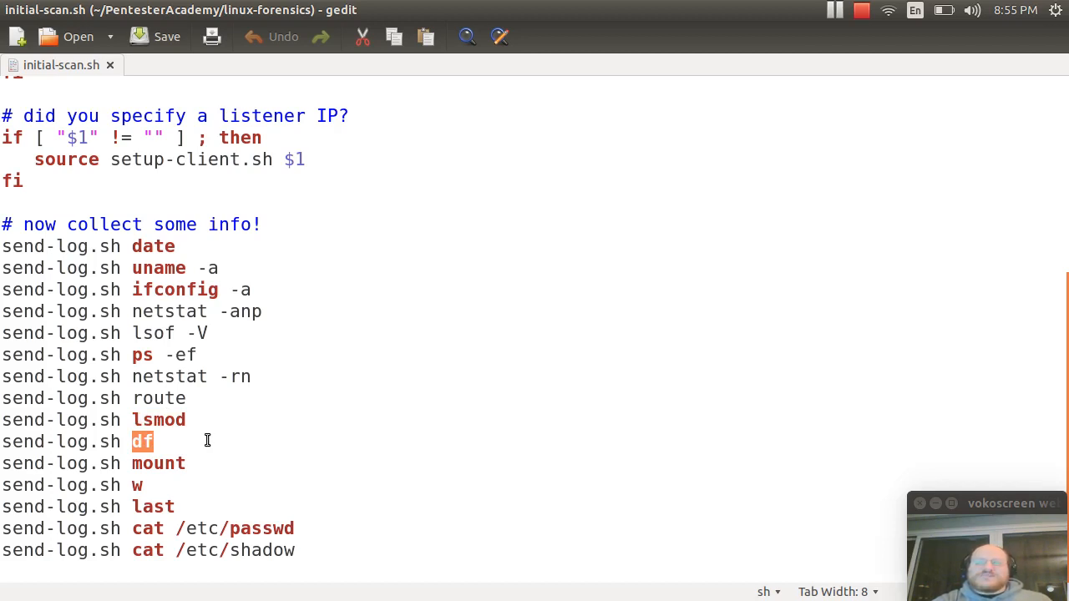
mouse_move(174, 440)
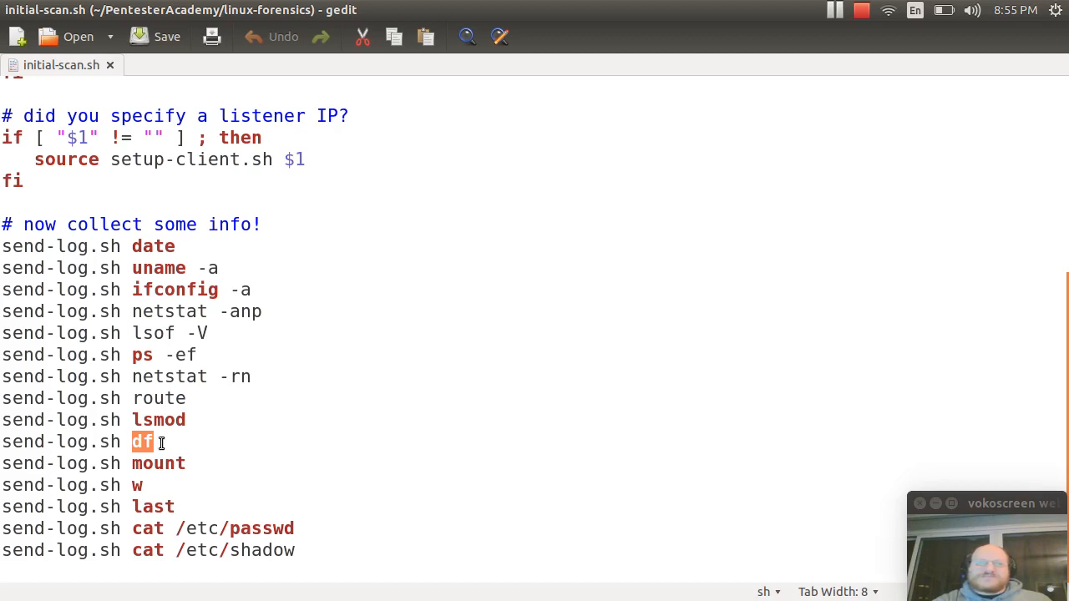
double_click(159, 462)
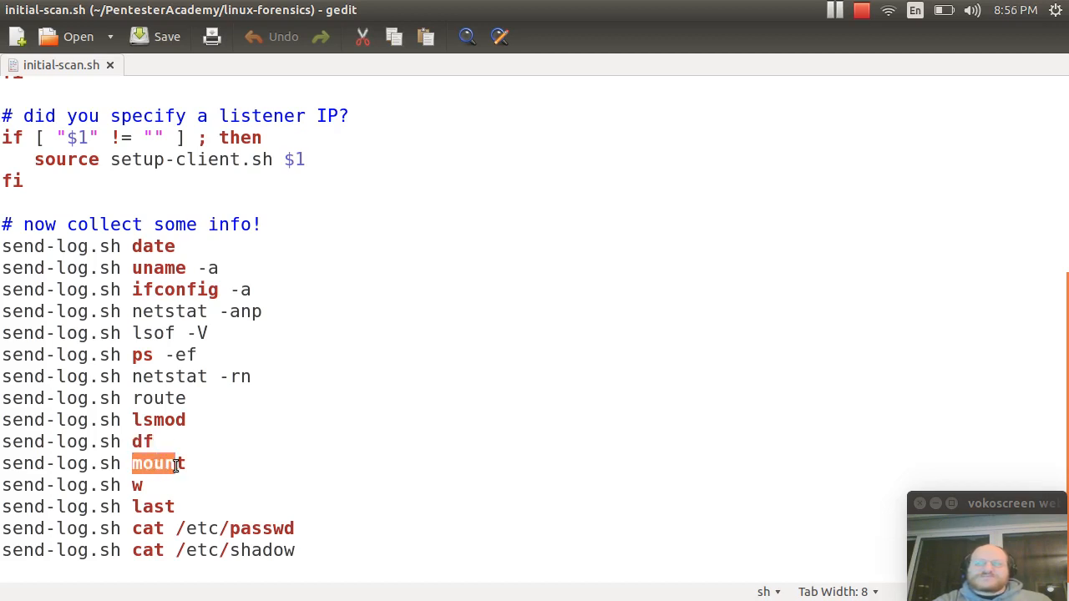
double_click(158, 463)
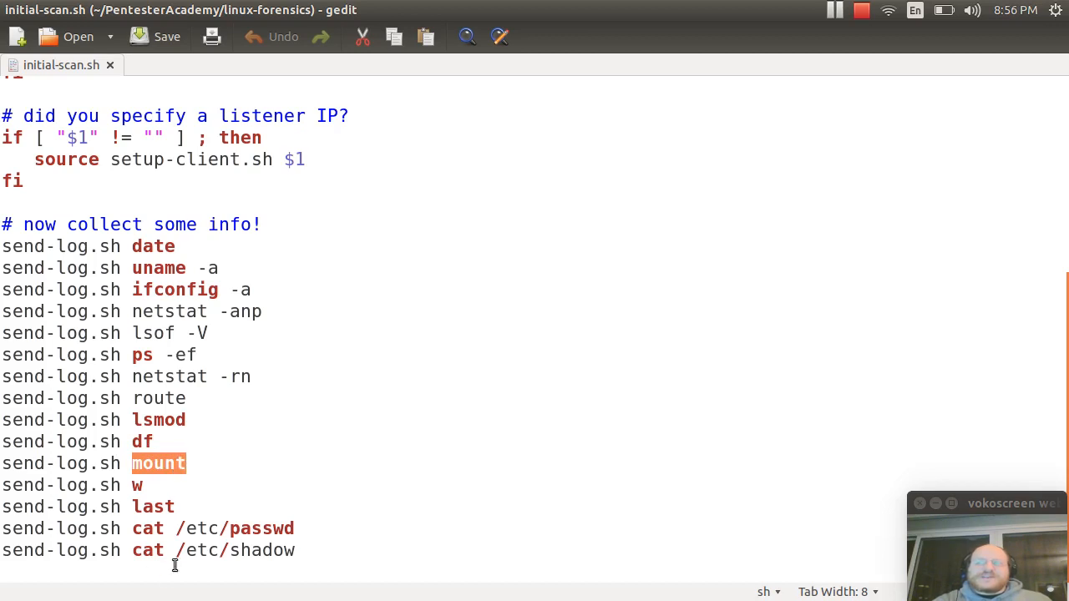
mouse_move(228, 430)
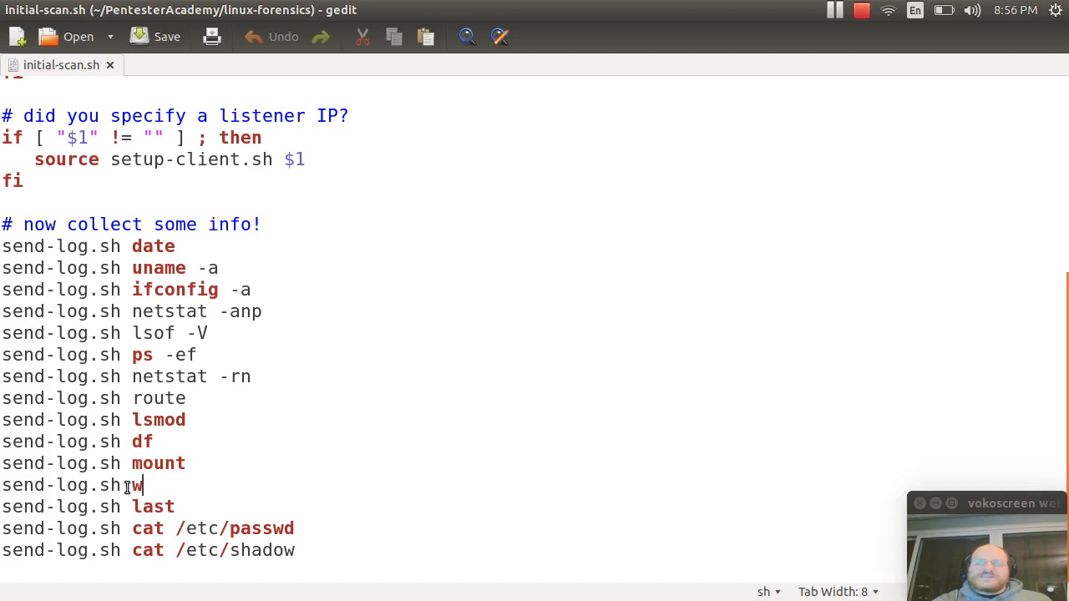
double_click(136, 484)
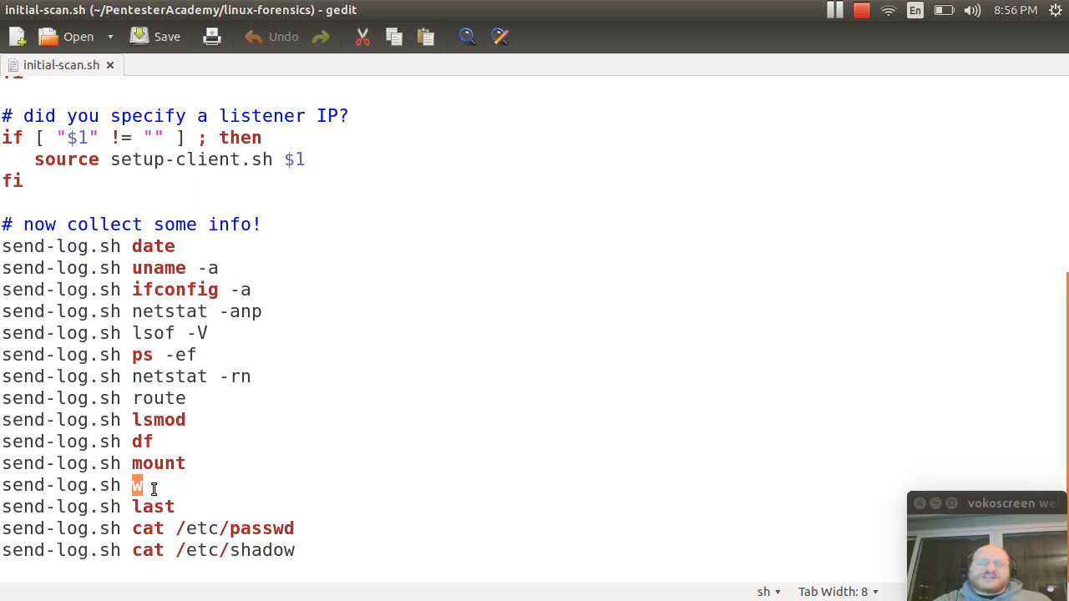
mouse_move(180, 495)
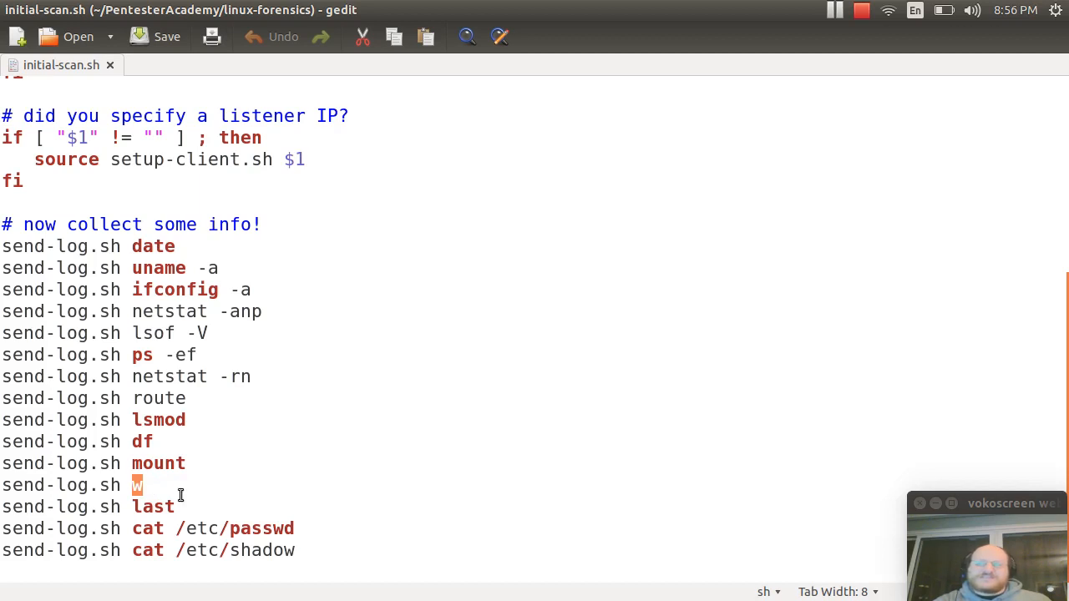
double_click(153, 506)
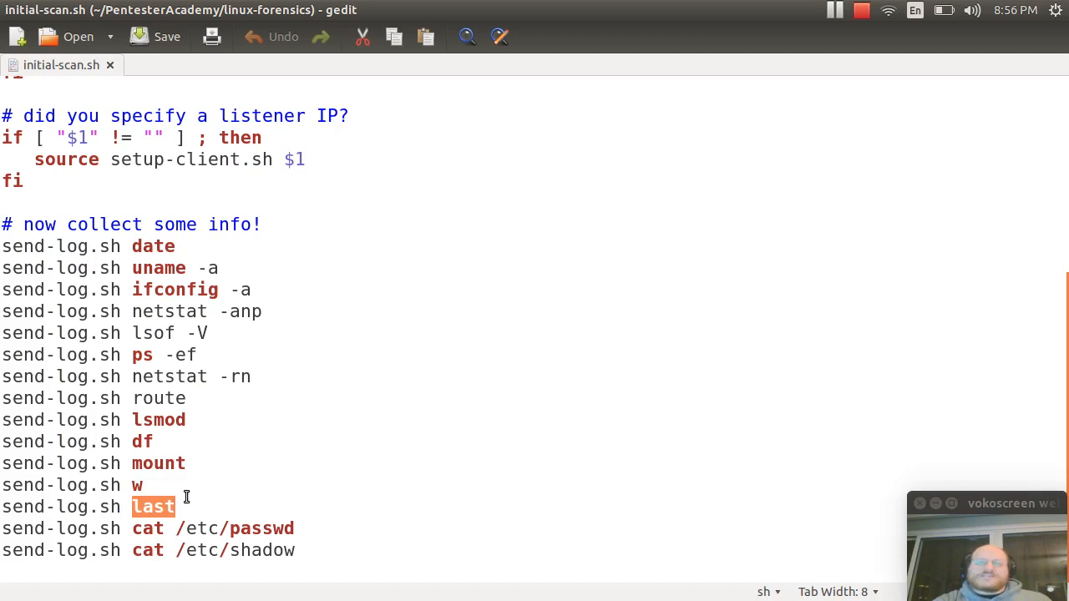
left_click(148, 528)
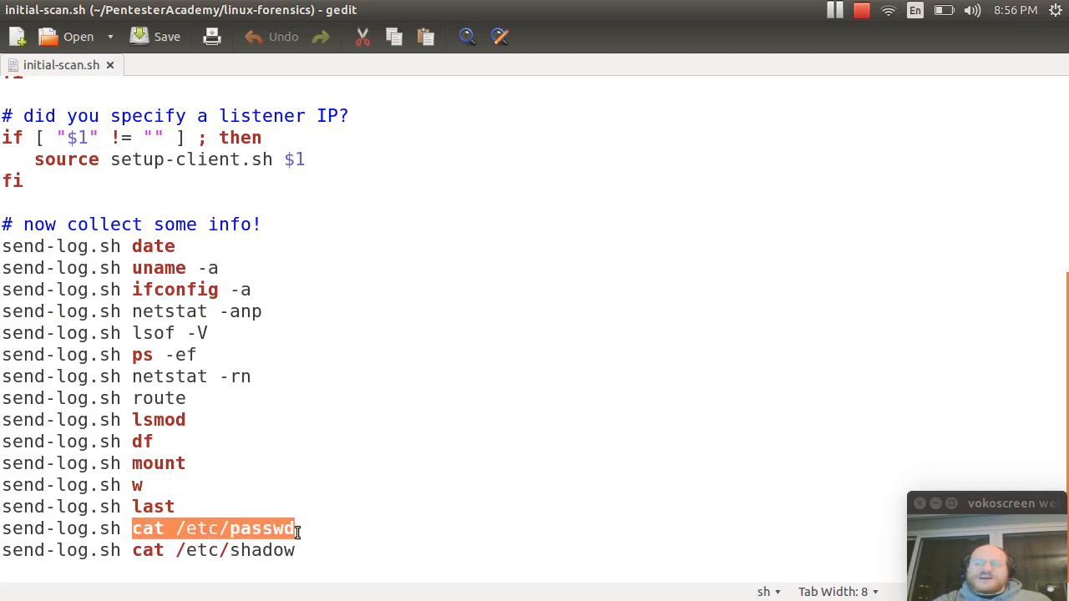
left_click(178, 549)
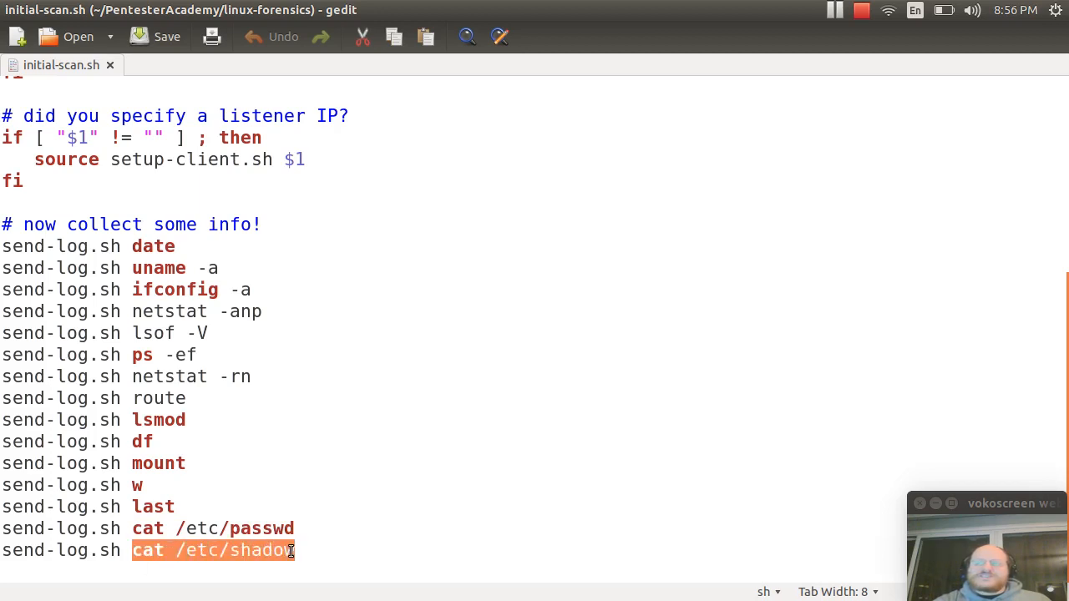
left_click(293, 549)
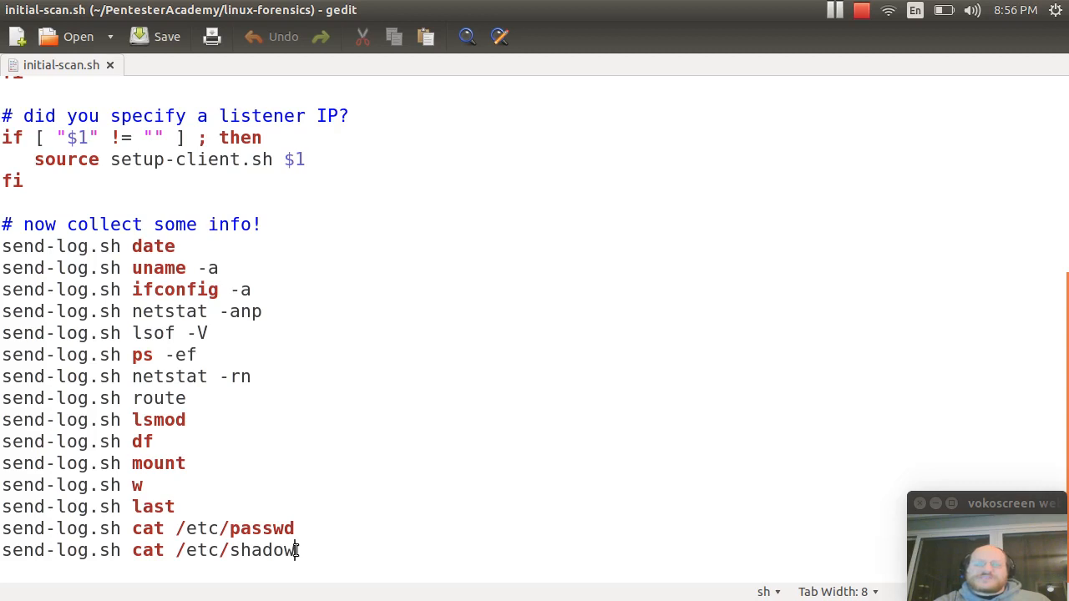
mouse_move(485, 465)
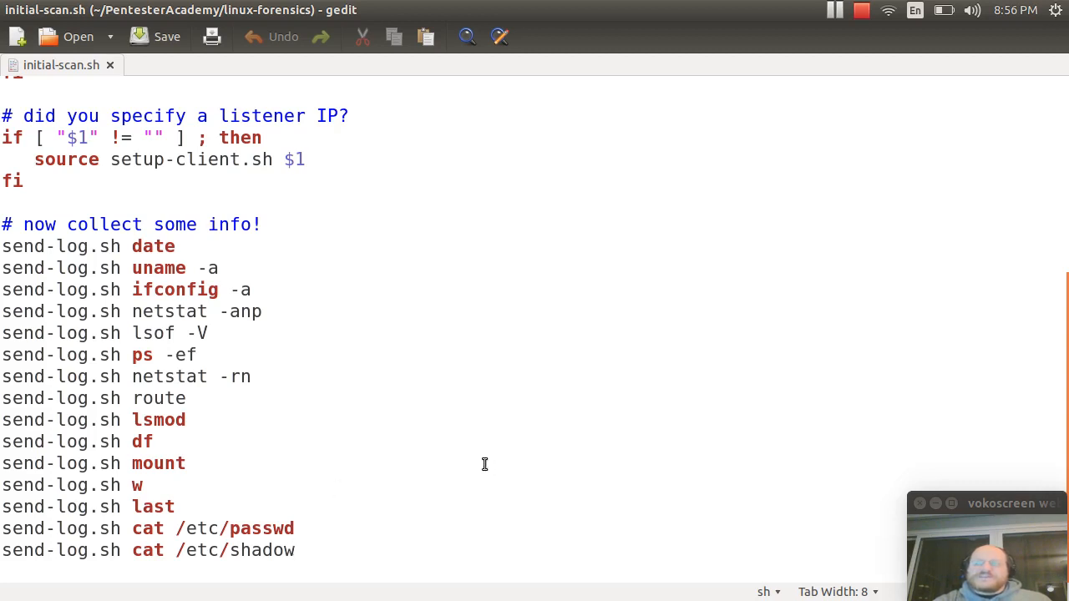